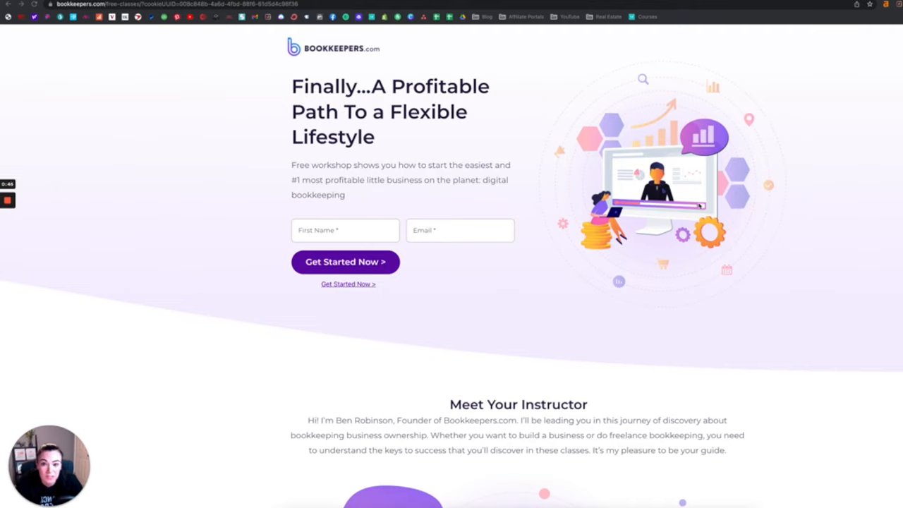
pyautogui.moveTo(736, 231)
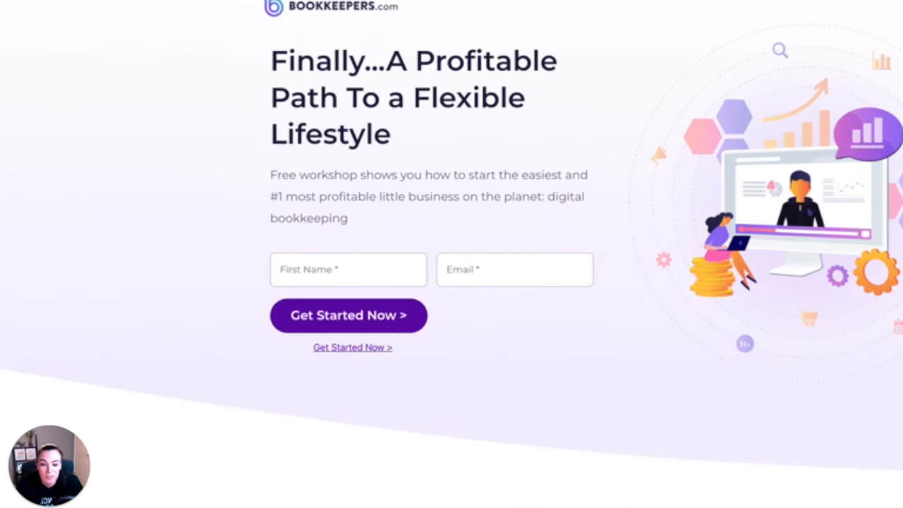
# Step: Rerun the recent Fiverr search for 'bookkeeper' to list its 5,370 services
pyautogui.scroll(-3)
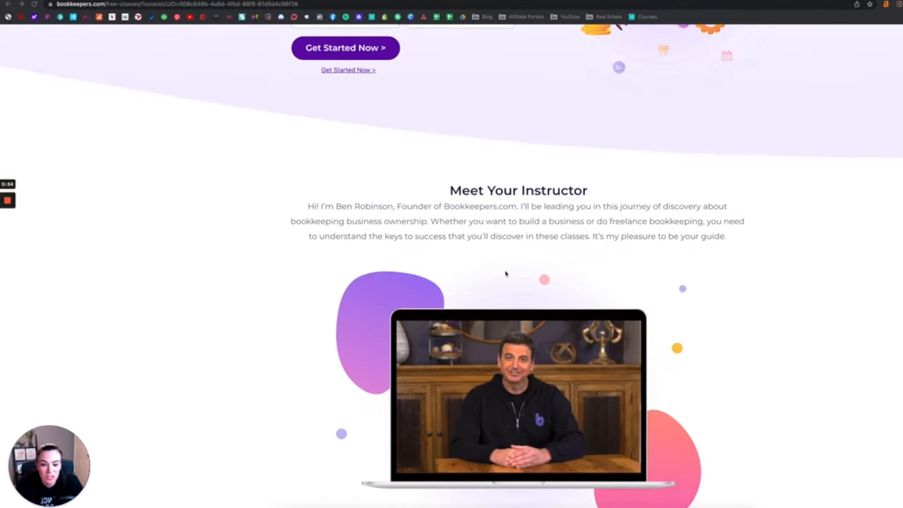
pyautogui.scroll(-3)
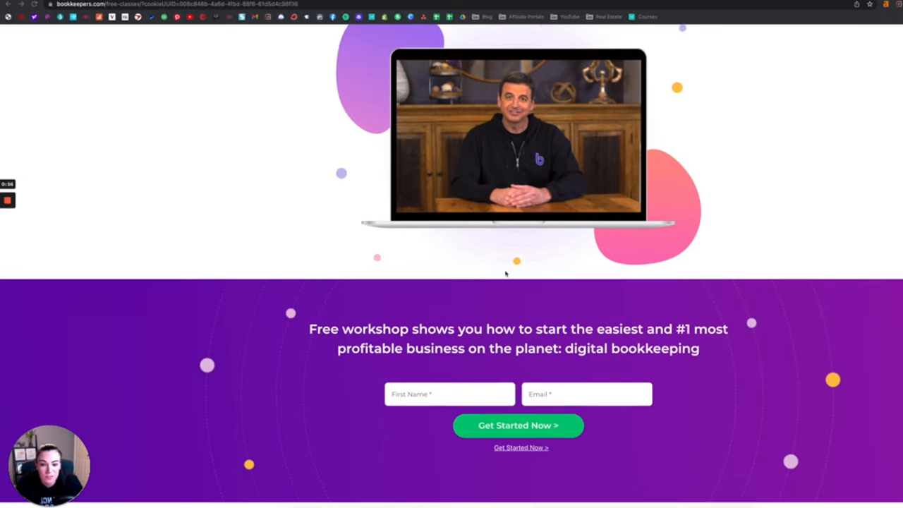
pyautogui.scroll(-3)
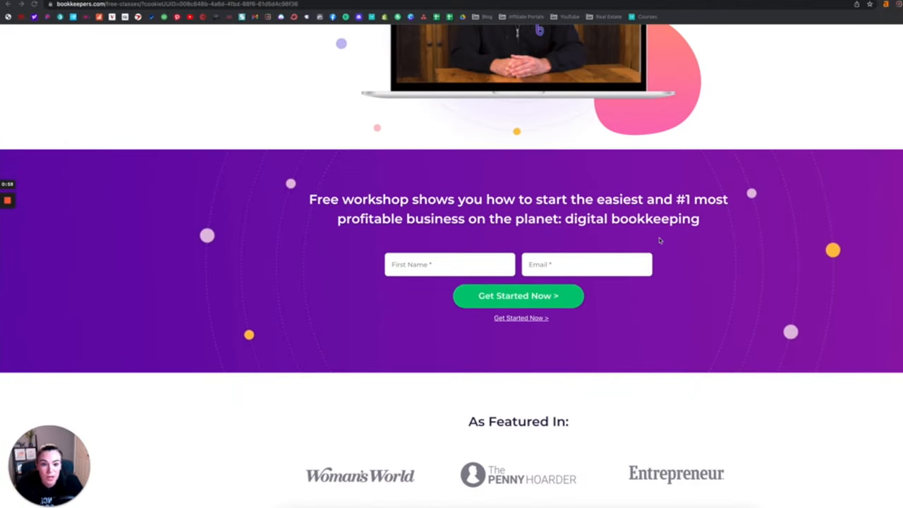
pyautogui.moveTo(681, 238)
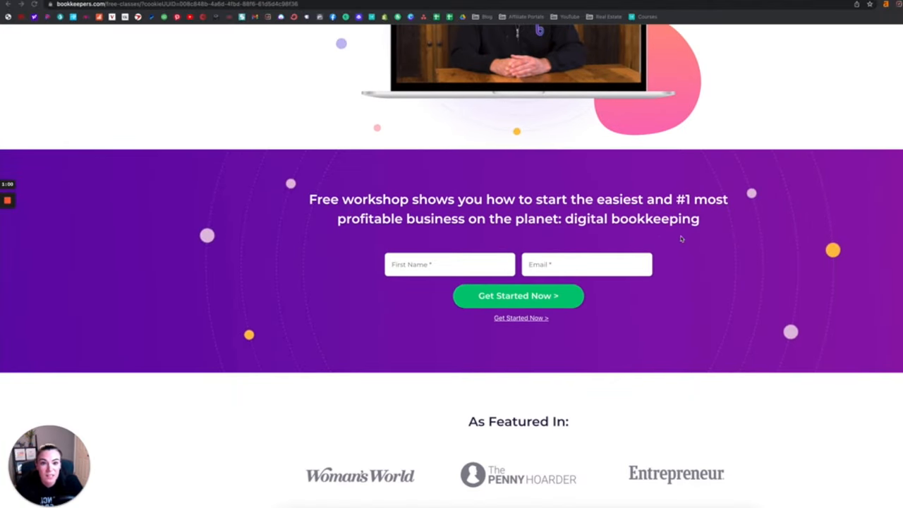
pyautogui.moveTo(667, 225)
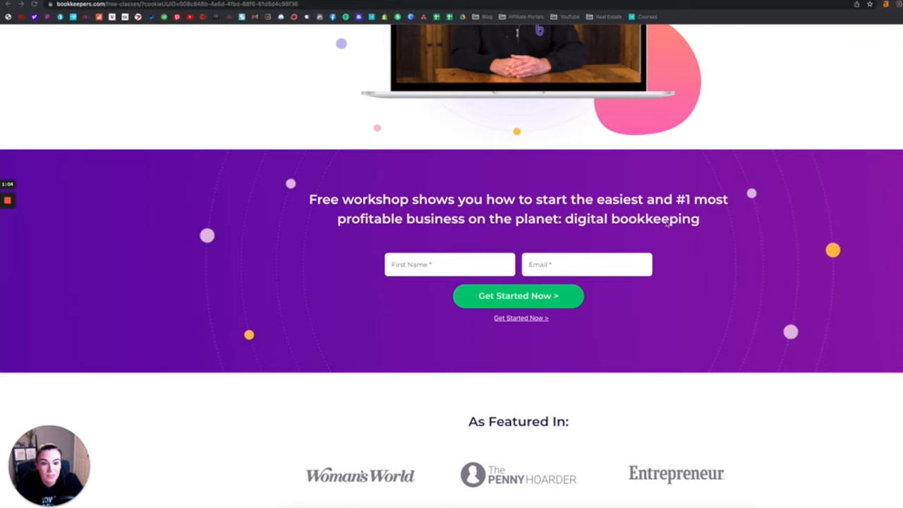
pyautogui.scroll(-3)
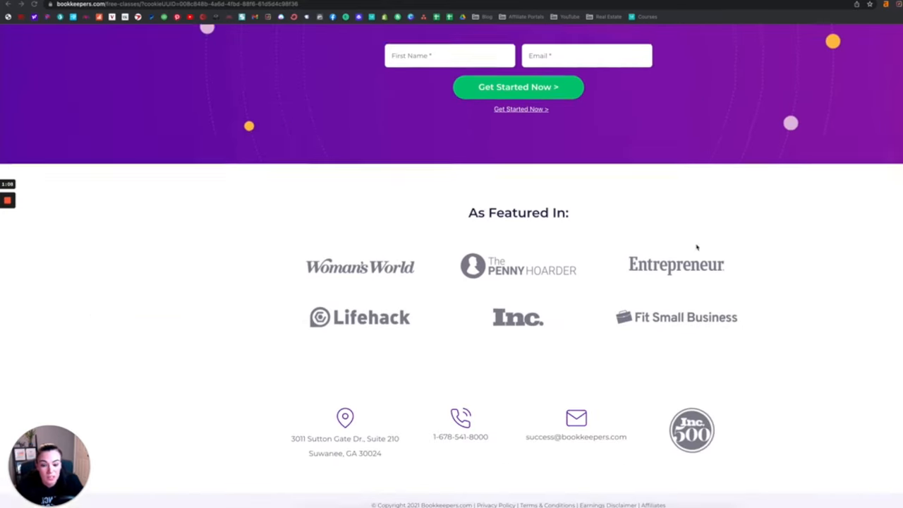
pyautogui.scroll(3)
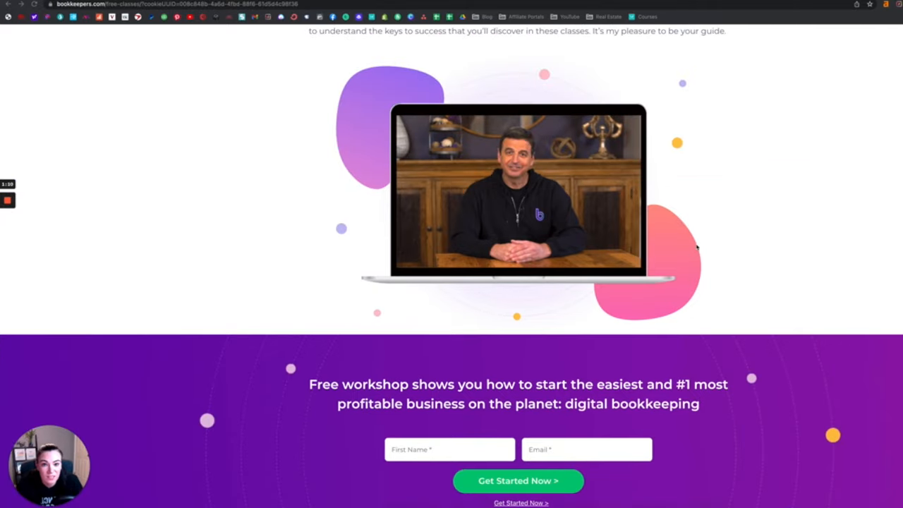
pyautogui.scroll(3)
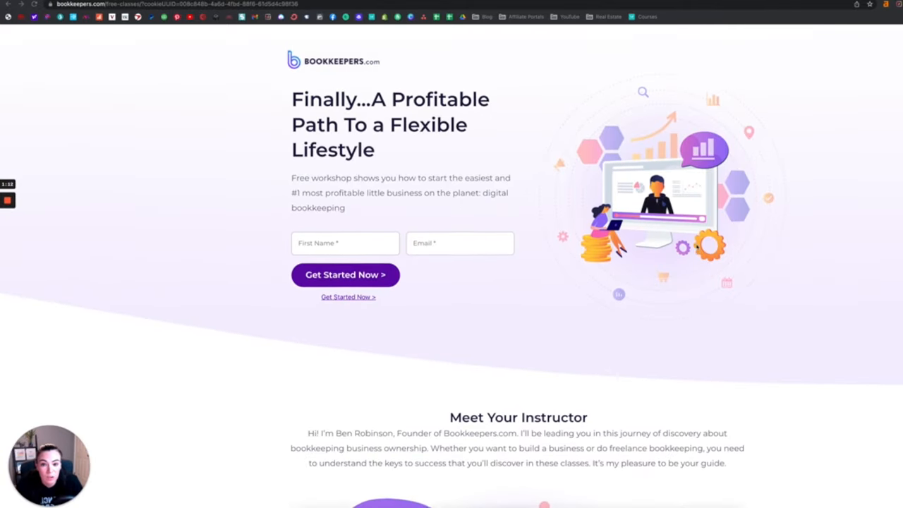
pyautogui.scroll(-3)
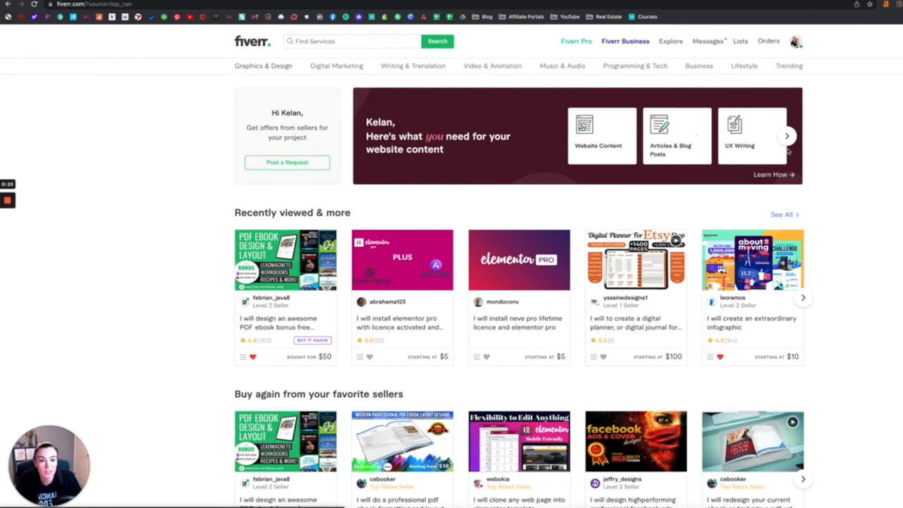
pyautogui.click(353, 41)
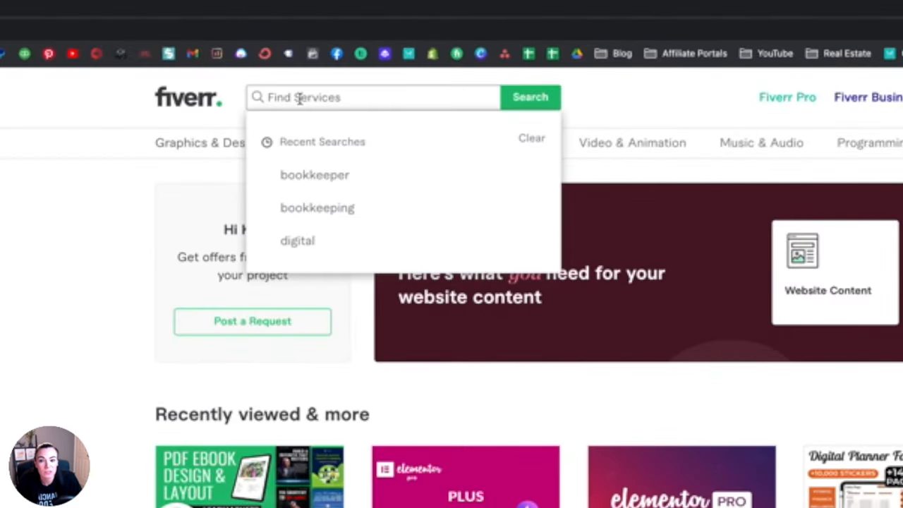
pyautogui.click(314, 174)
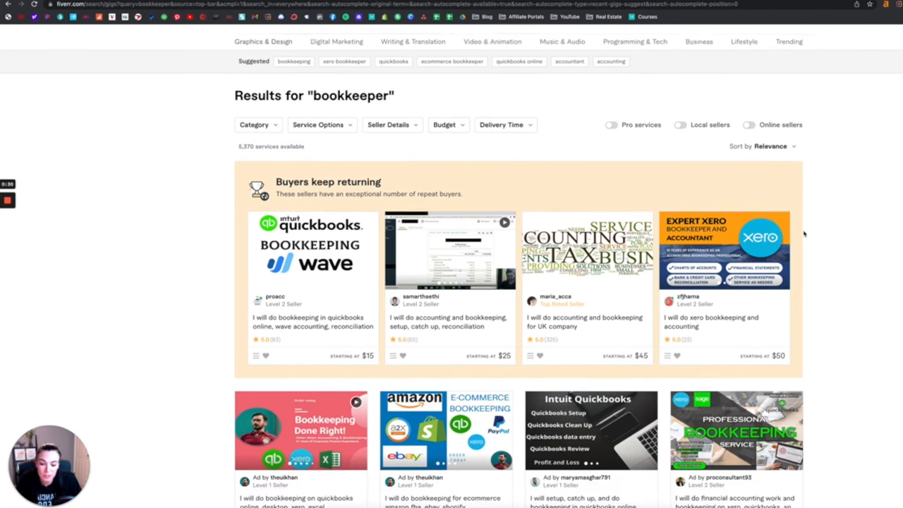
pyautogui.scroll(-3)
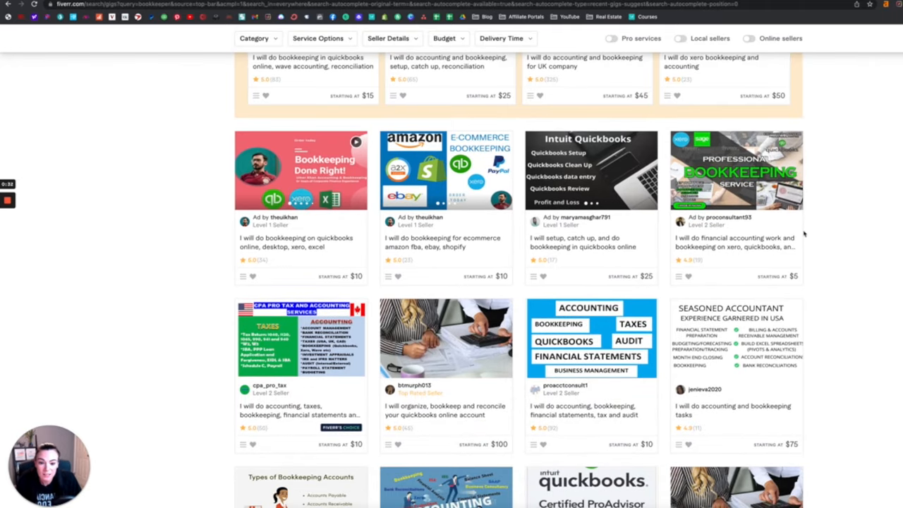
pyautogui.scroll(-3)
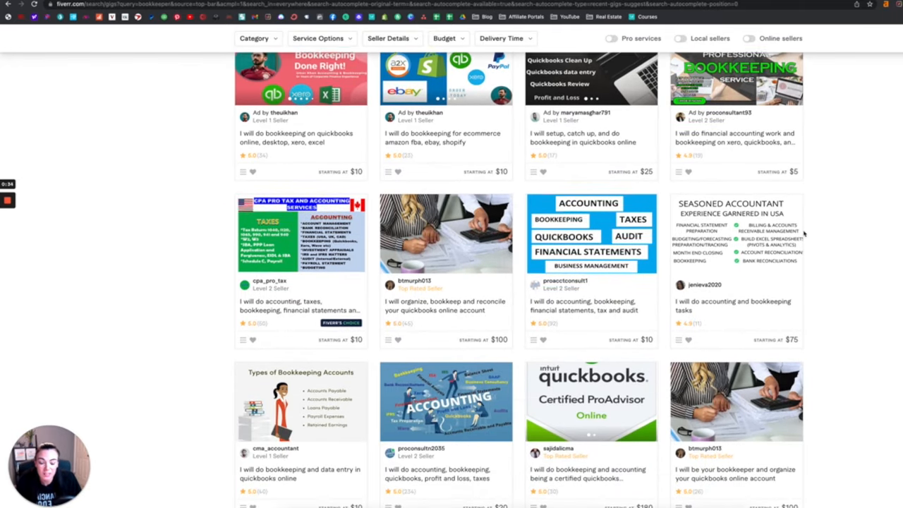
pyautogui.scroll(-3)
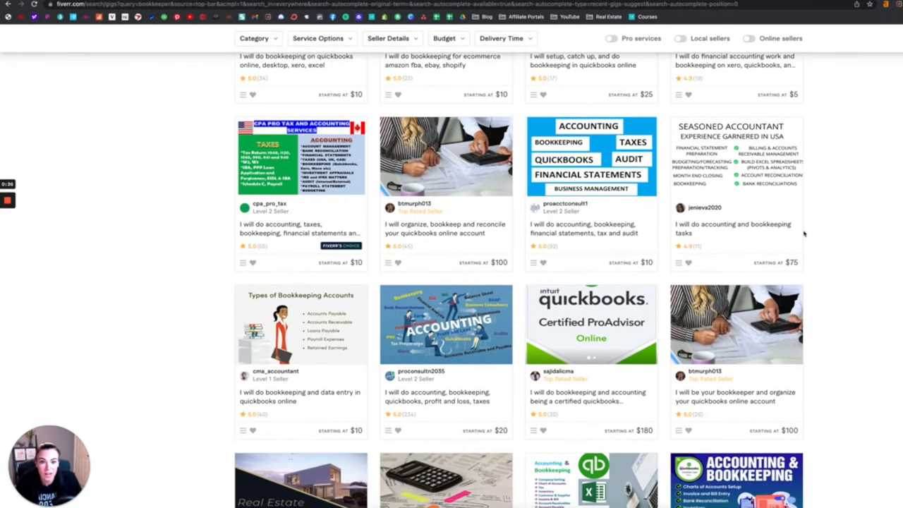
pyautogui.scroll(-3)
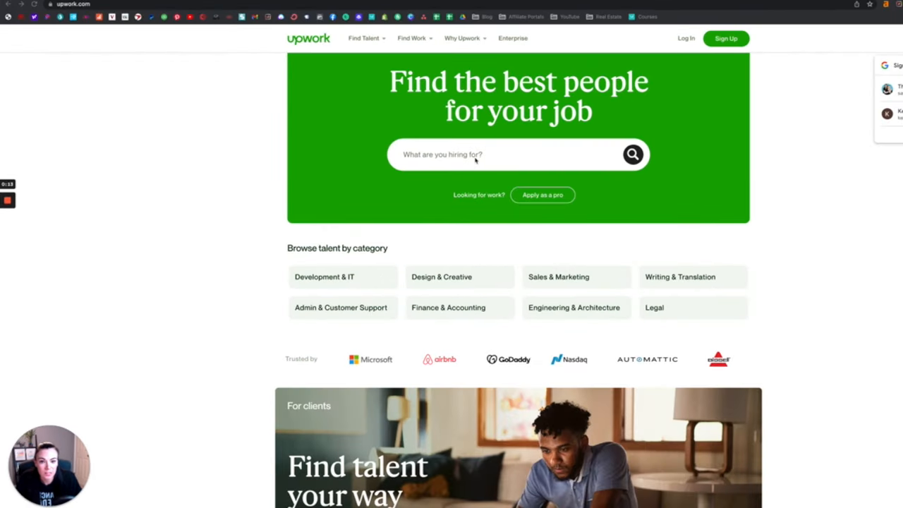
# Step: Search Upwork talent for 'bookkeeper' using the suggested skill
pyautogui.click(494, 154)
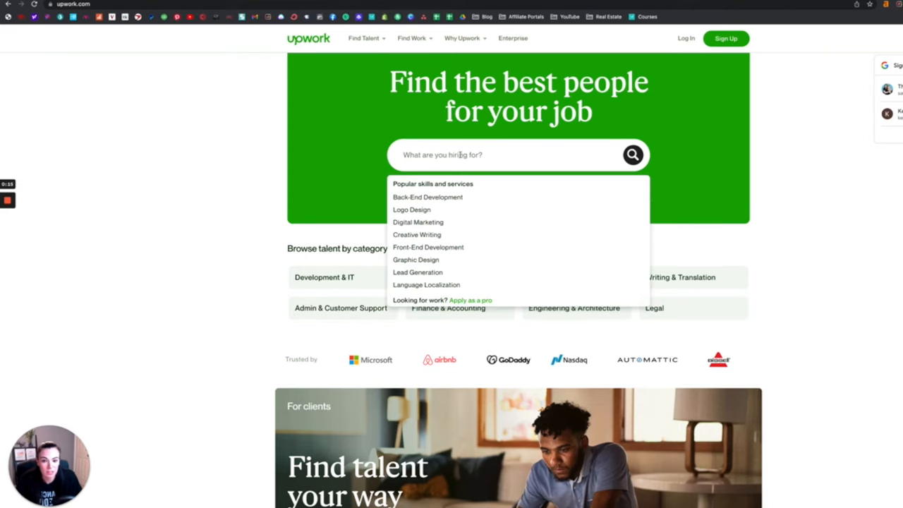
pyautogui.write('bookk')
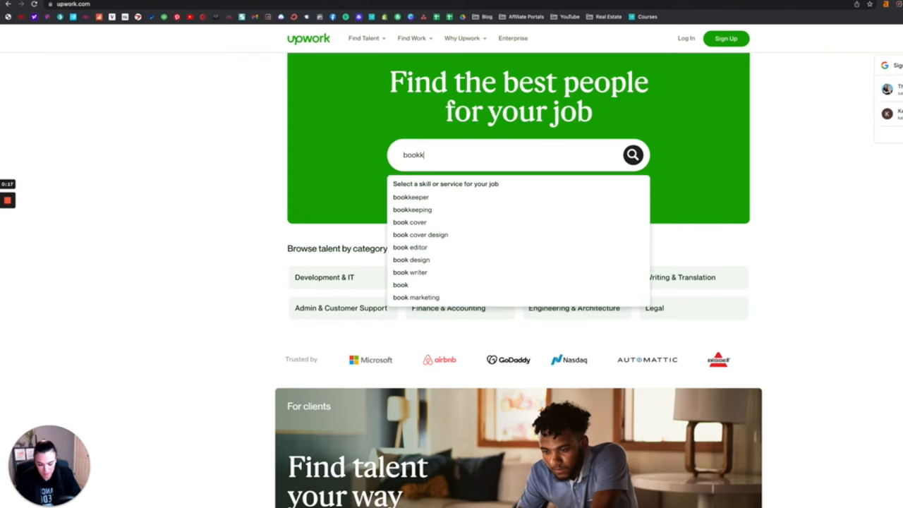
pyautogui.click(410, 196)
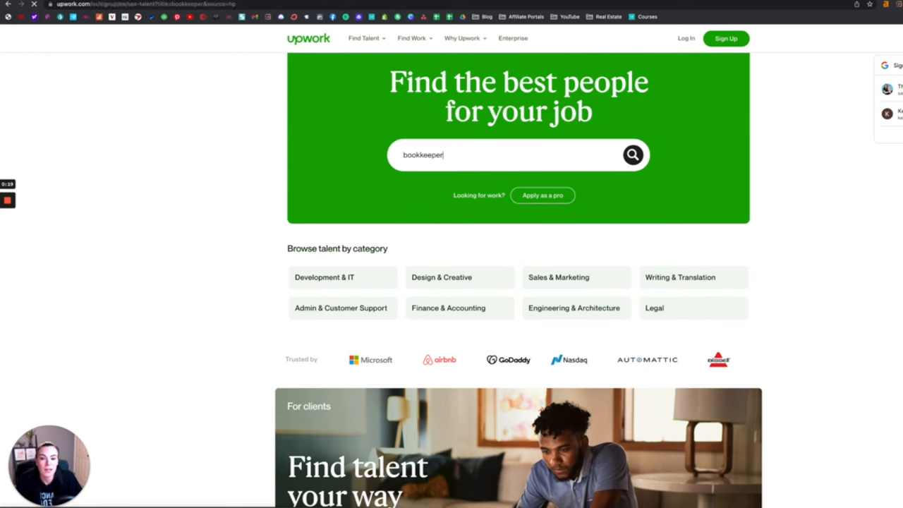
pyautogui.click(632, 155)
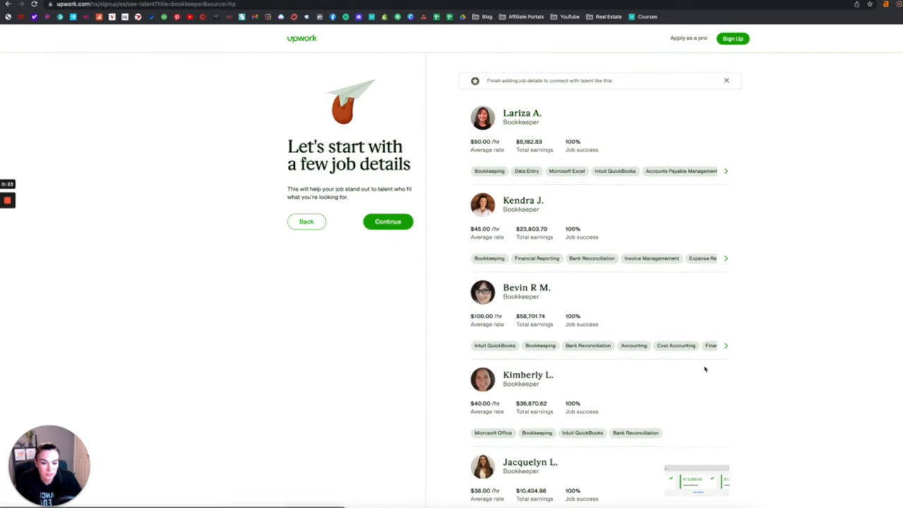
# Step: Browse the bookkeeper profiles, then return to the Upwork home page
pyautogui.scroll(-3)
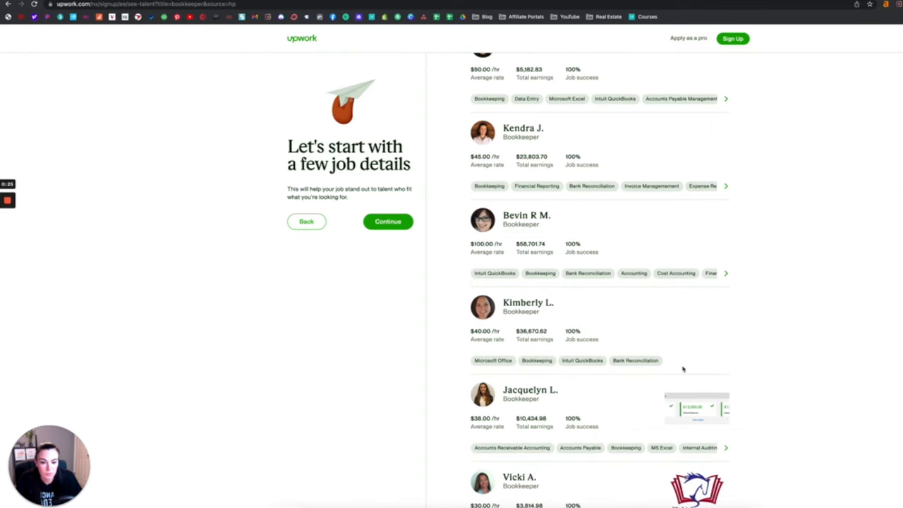
pyautogui.scroll(3)
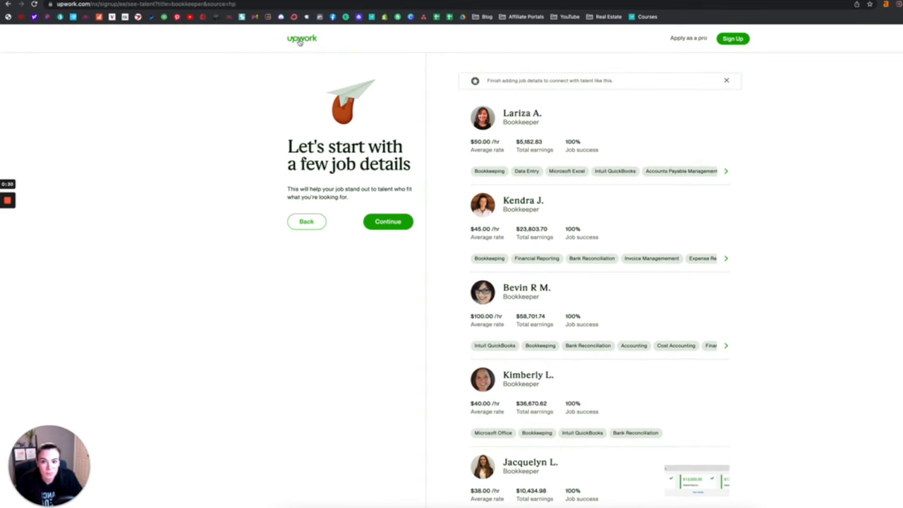
pyautogui.click(302, 38)
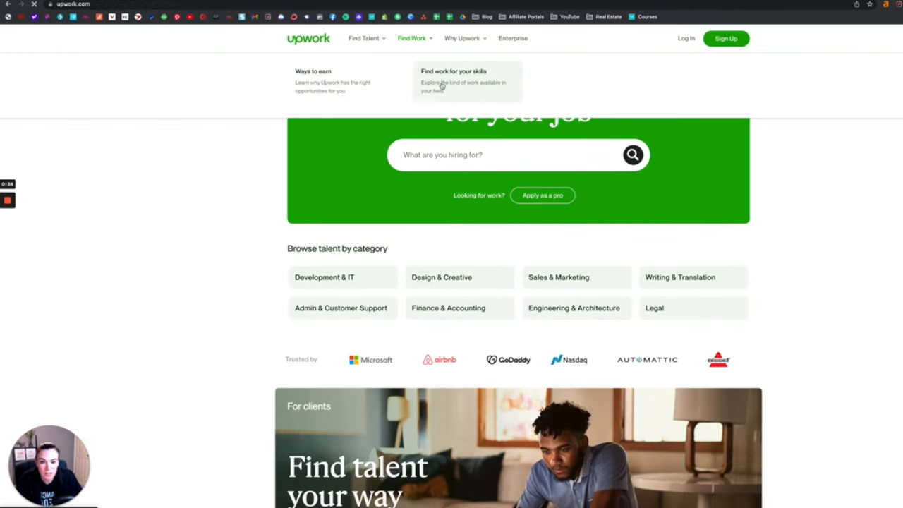
# Step: Search remote jobs for 'bookkeeper' and open the Bookkeeper jobs listing (1,136 jobs)
pyautogui.click(454, 81)
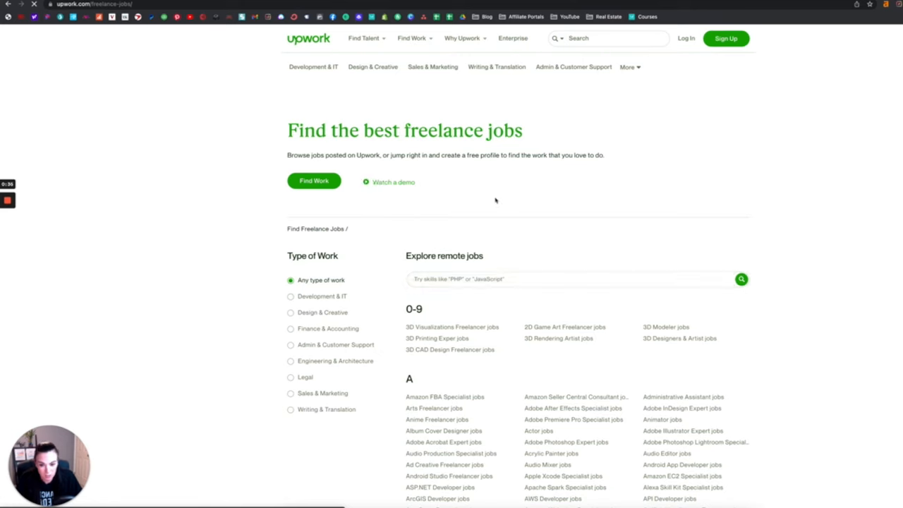
pyautogui.click(577, 278)
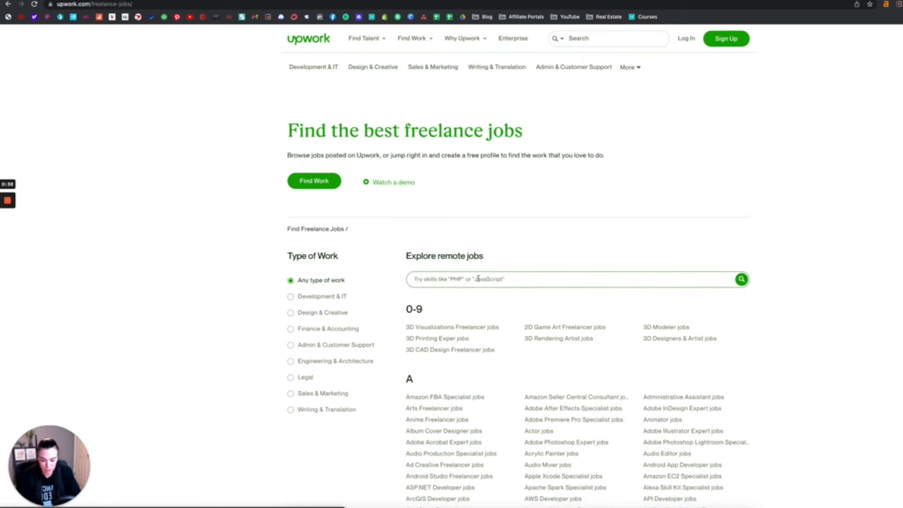
pyautogui.write('bookkeppi')
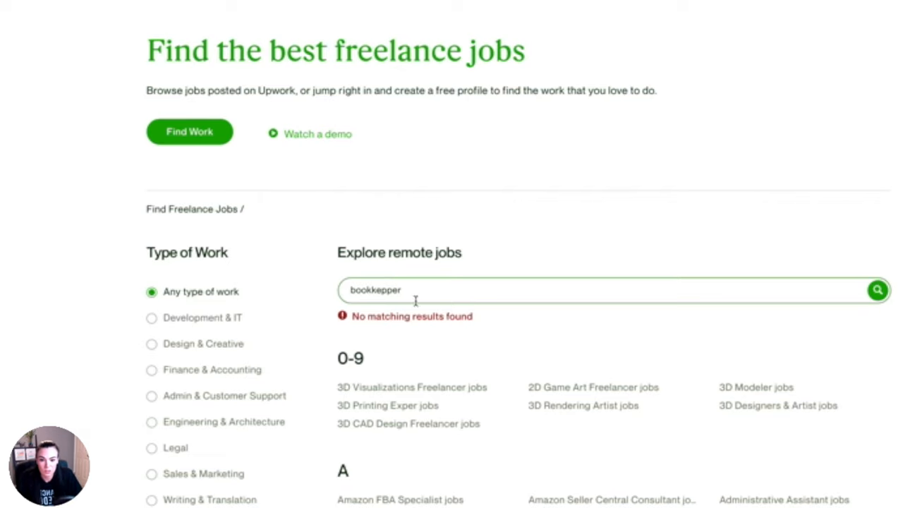
pyautogui.write('bookkeeper')
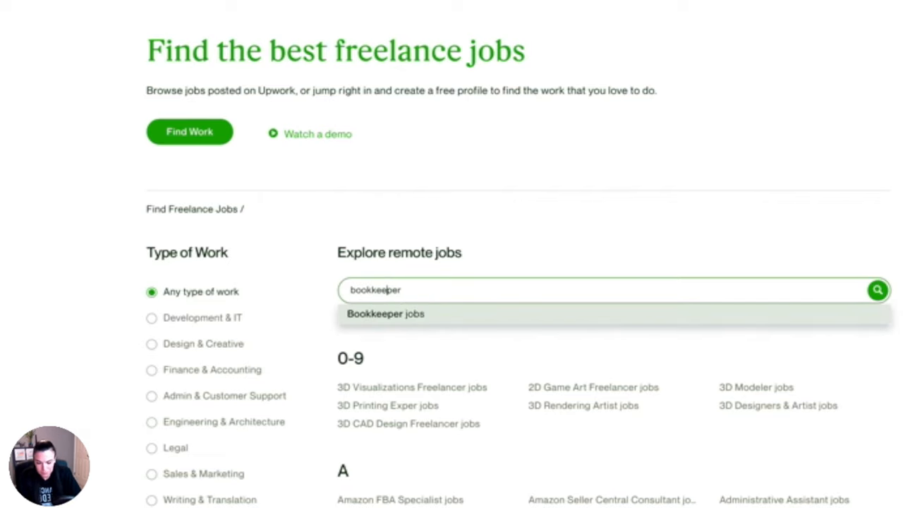
pyautogui.click(386, 314)
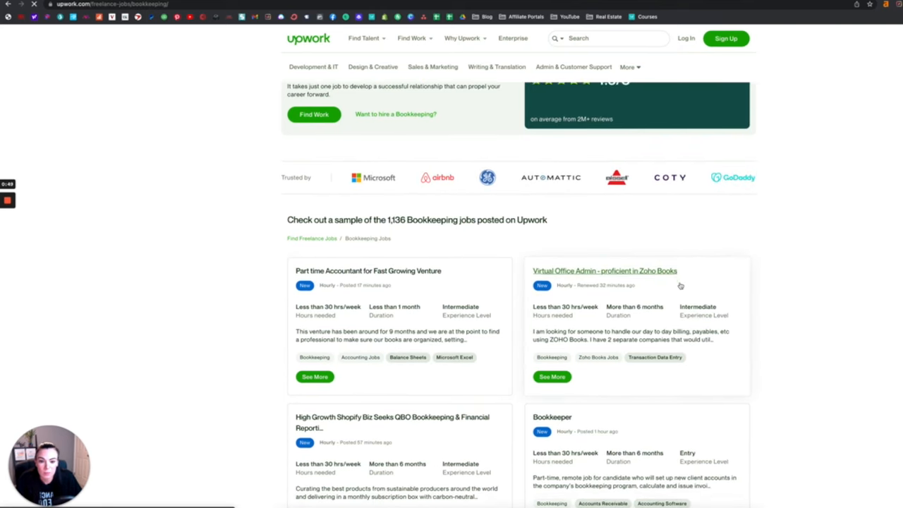
# Step: Scroll through the sample Upwork bookkeeping job cards to the load-more option and back
pyautogui.scroll(-3)
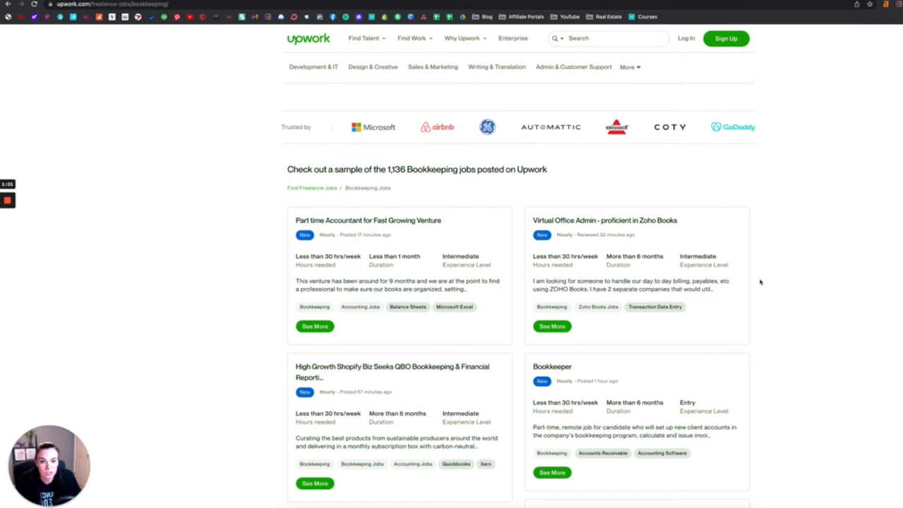
pyautogui.scroll(-3)
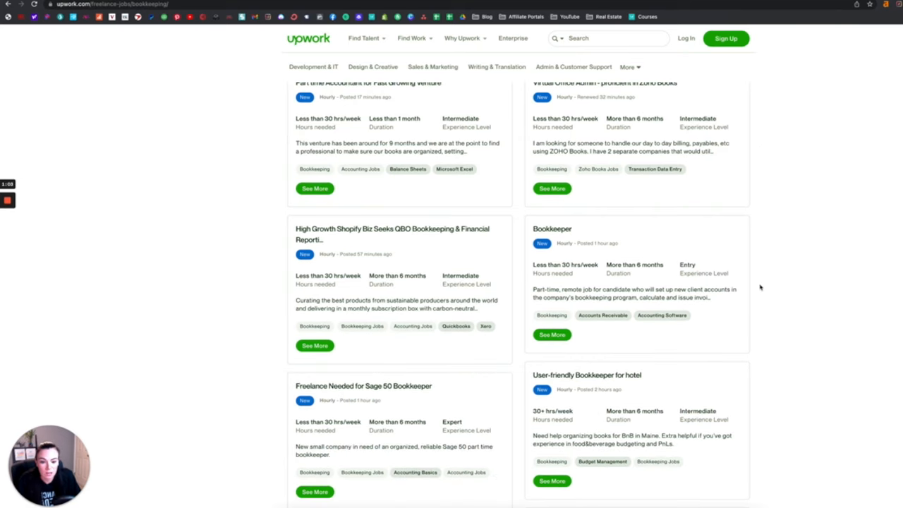
pyautogui.scroll(-3)
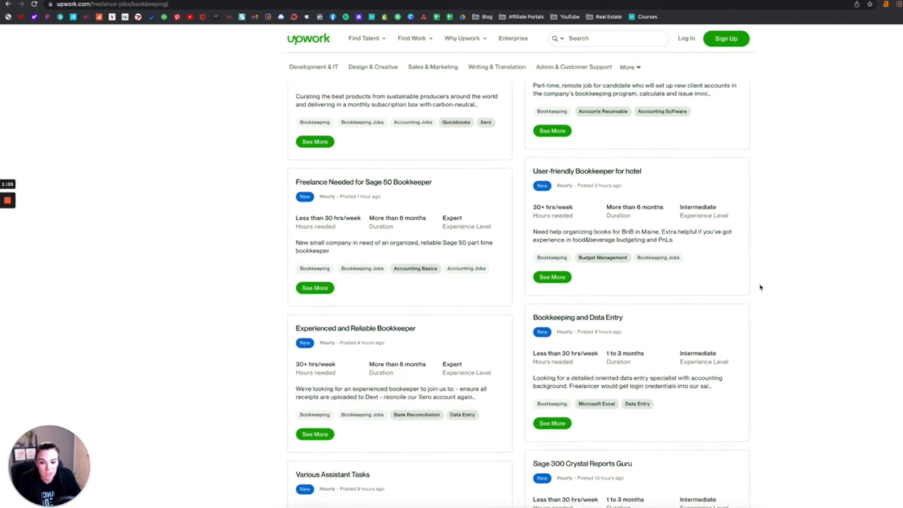
pyautogui.scroll(-3)
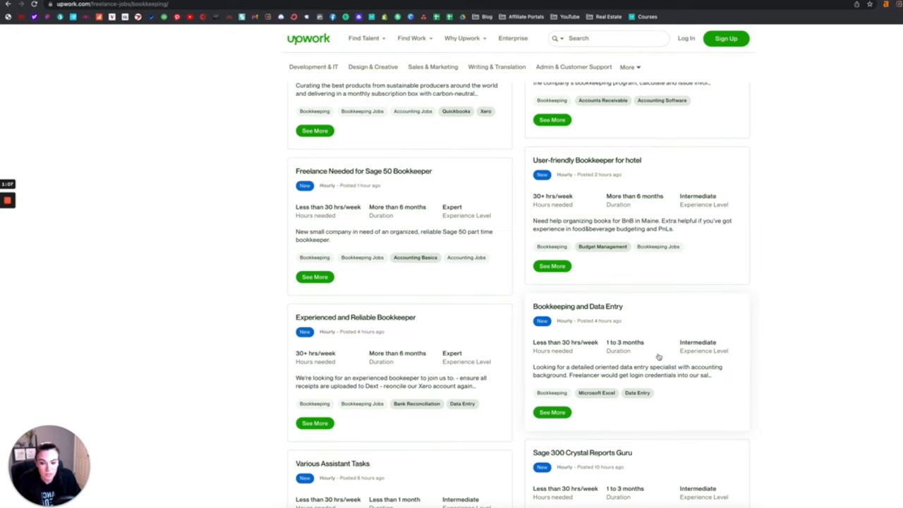
pyautogui.scroll(-3)
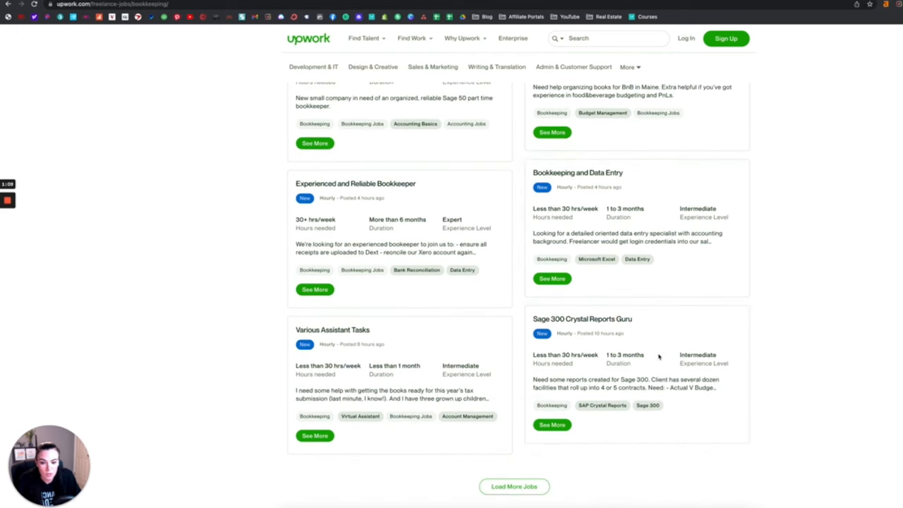
pyautogui.scroll(3)
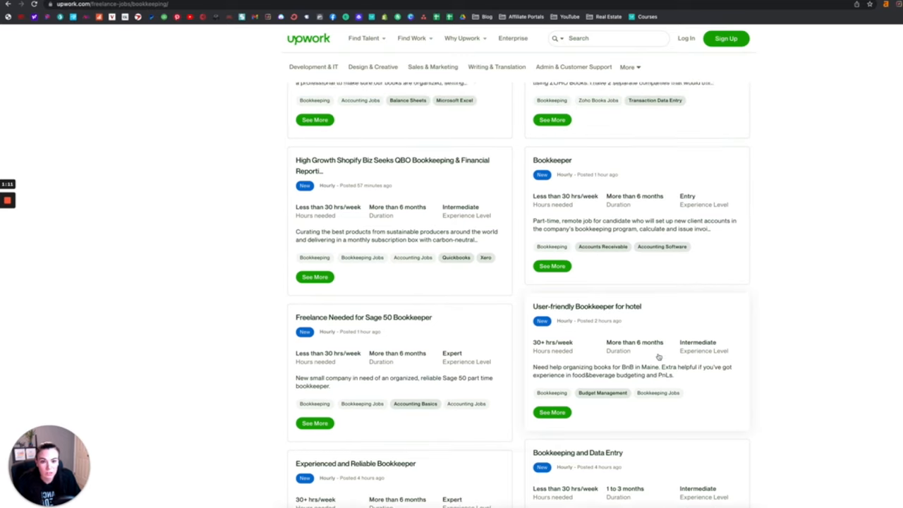
pyautogui.scroll(3)
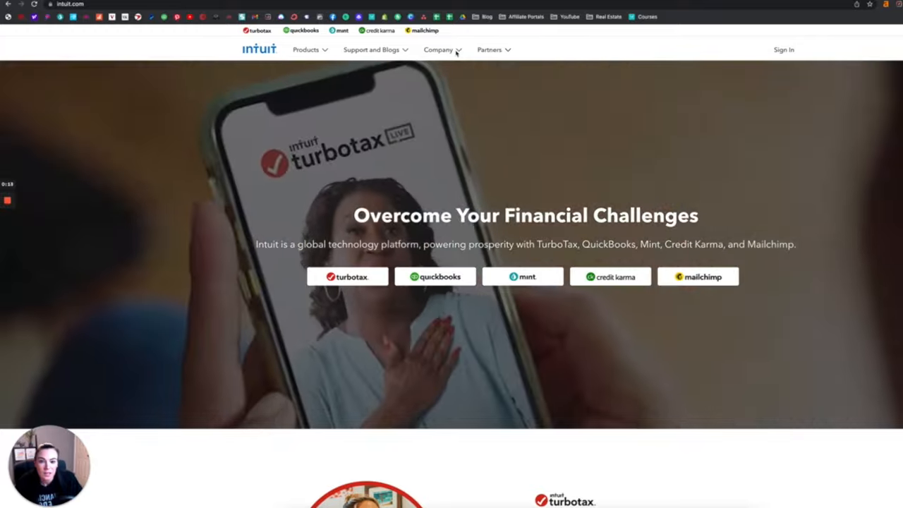
# Step: Open Intuit's QuickBooks Live Expert careers page and scroll to 'Qualifications include'
pyautogui.click(438, 49)
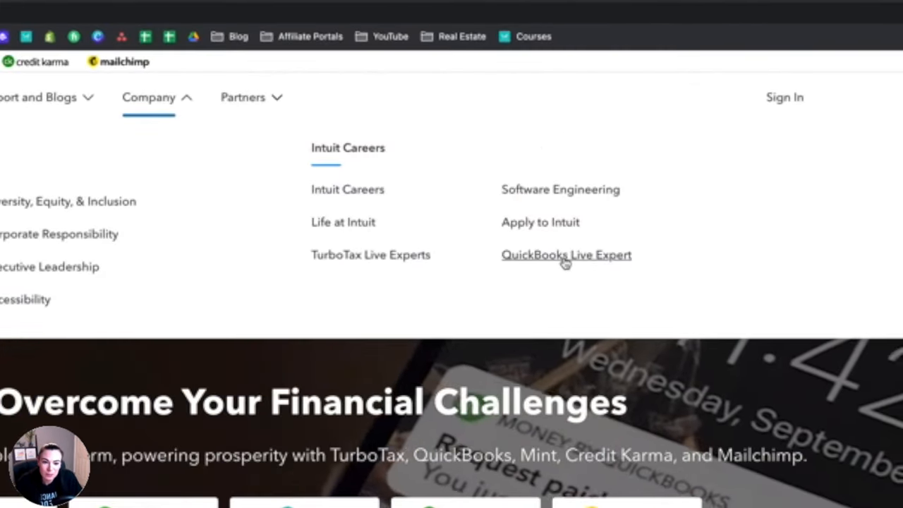
pyautogui.click(566, 255)
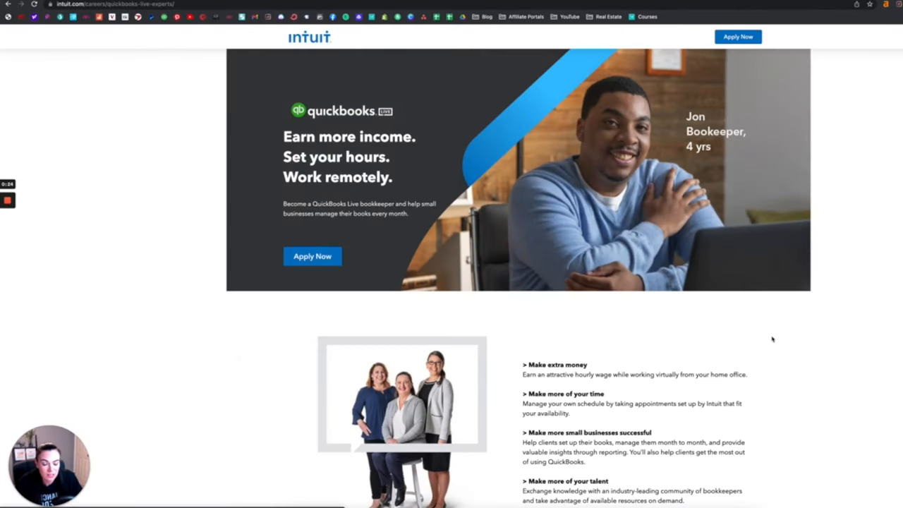
pyautogui.moveTo(725, 140)
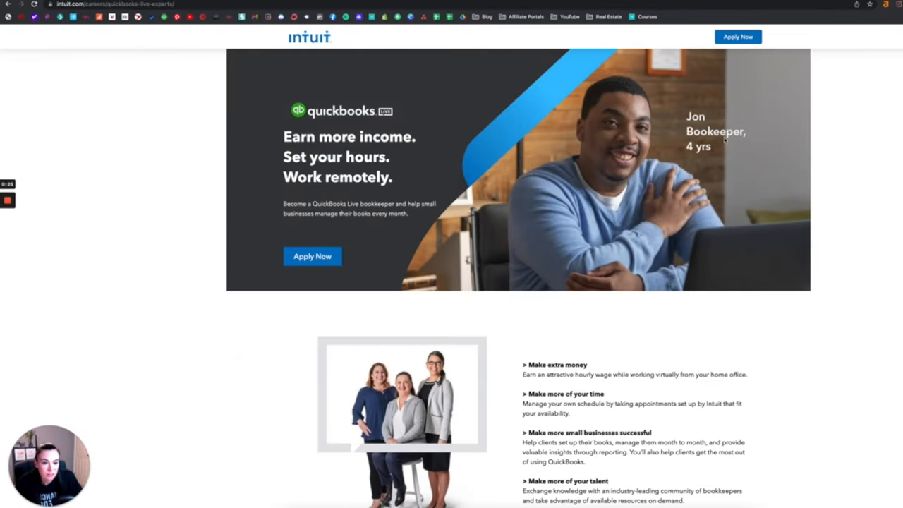
pyautogui.scroll(-3)
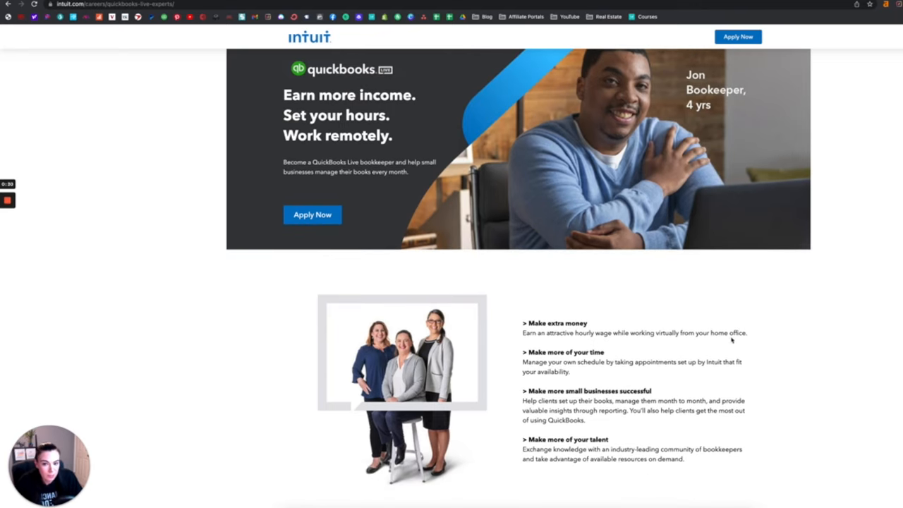
pyautogui.scroll(-3)
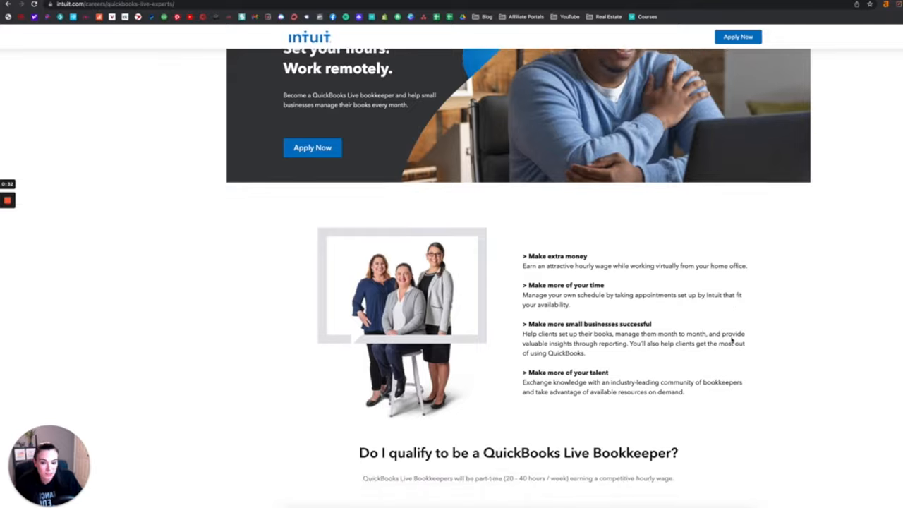
pyautogui.scroll(-3)
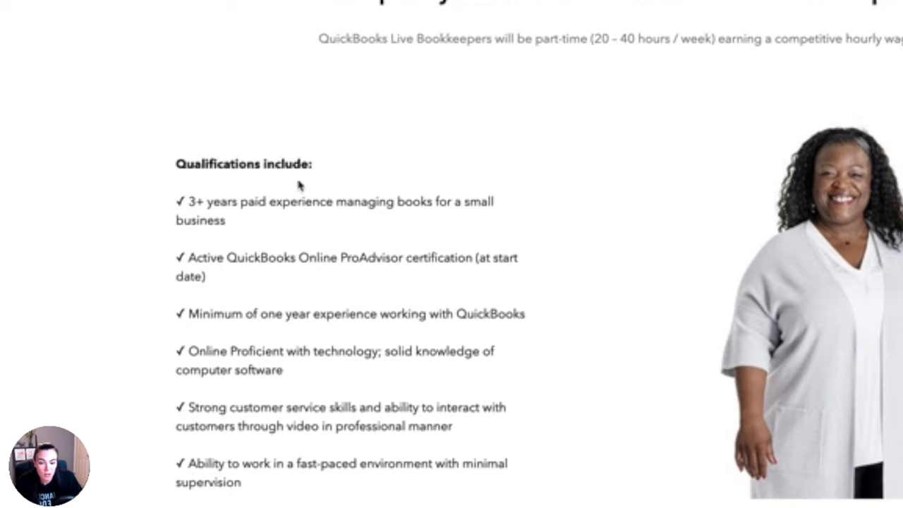
pyautogui.moveTo(314, 417)
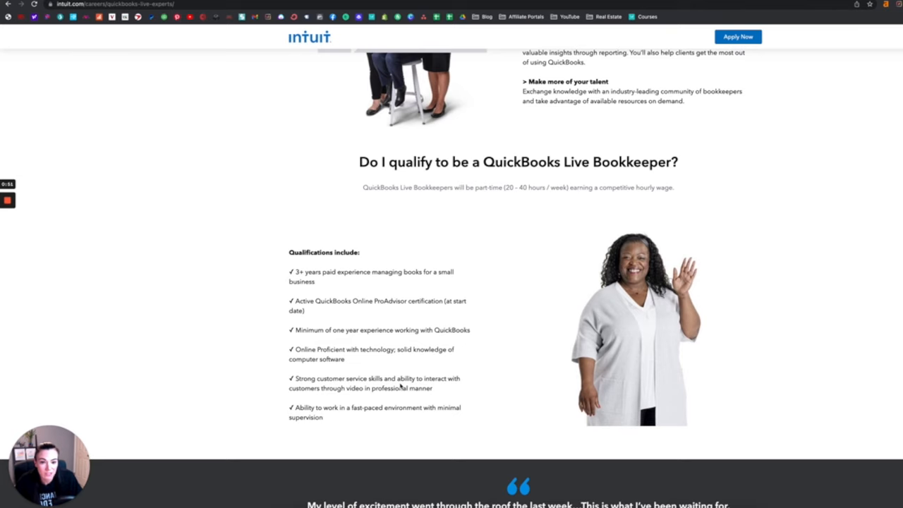
# Step: Scroll back up the QuickBooks Live Expert careers page
pyautogui.scroll(3)
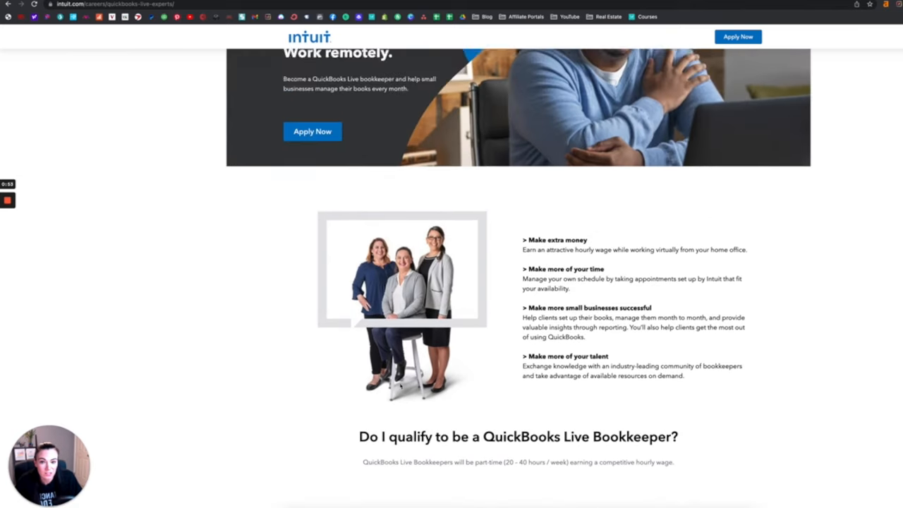
pyautogui.scroll(3)
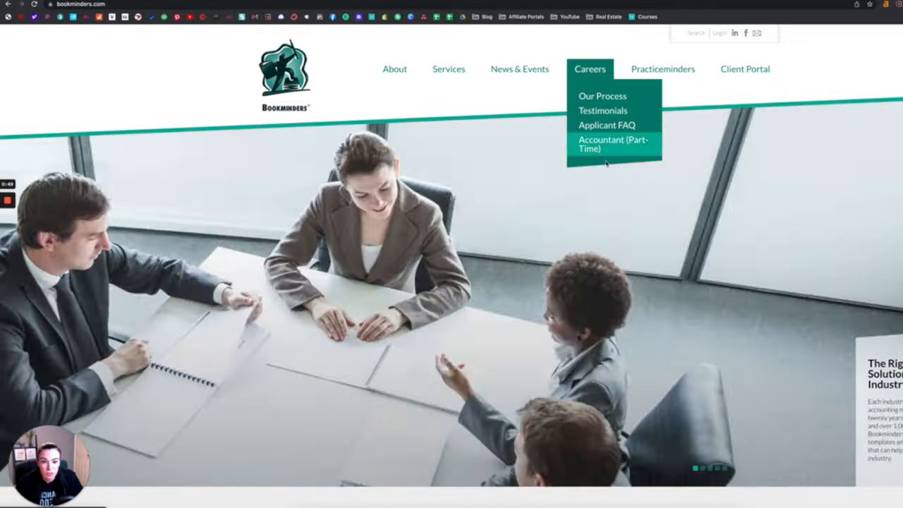
# Step: Open the Bookminders 'Accountant (Part-Time)' listing and scroll through its requirements
pyautogui.click(613, 144)
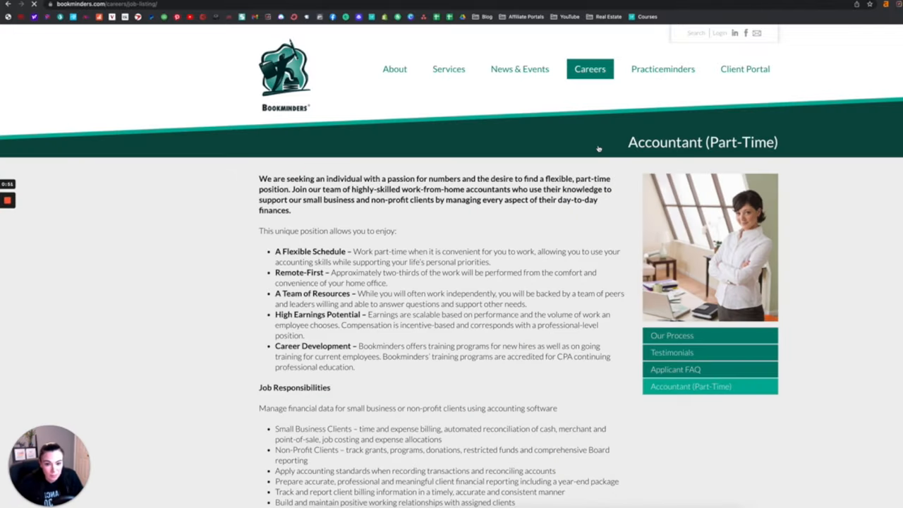
pyautogui.scroll(-3)
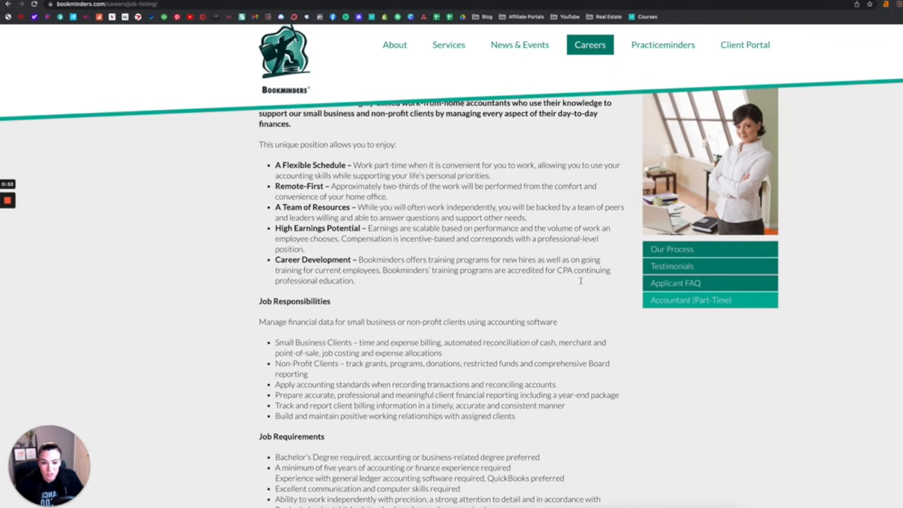
pyautogui.scroll(-3)
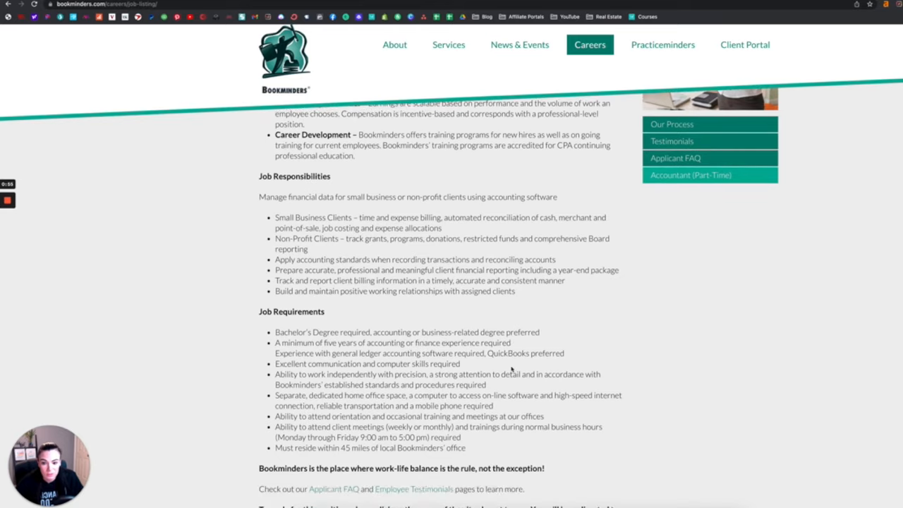
pyautogui.scroll(-3)
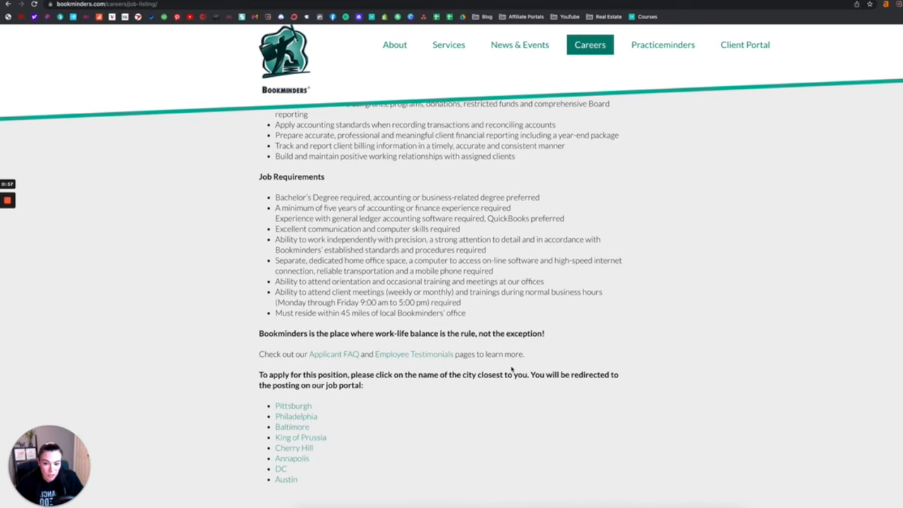
pyautogui.scroll(3)
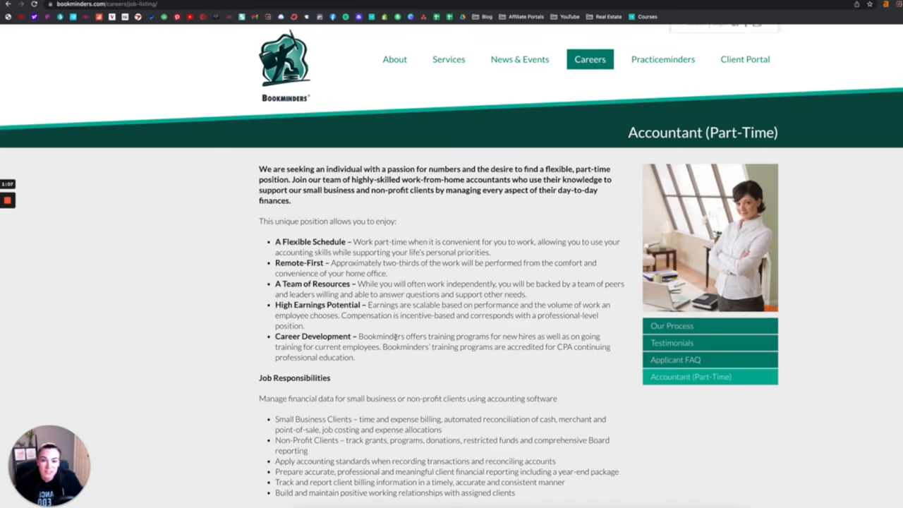